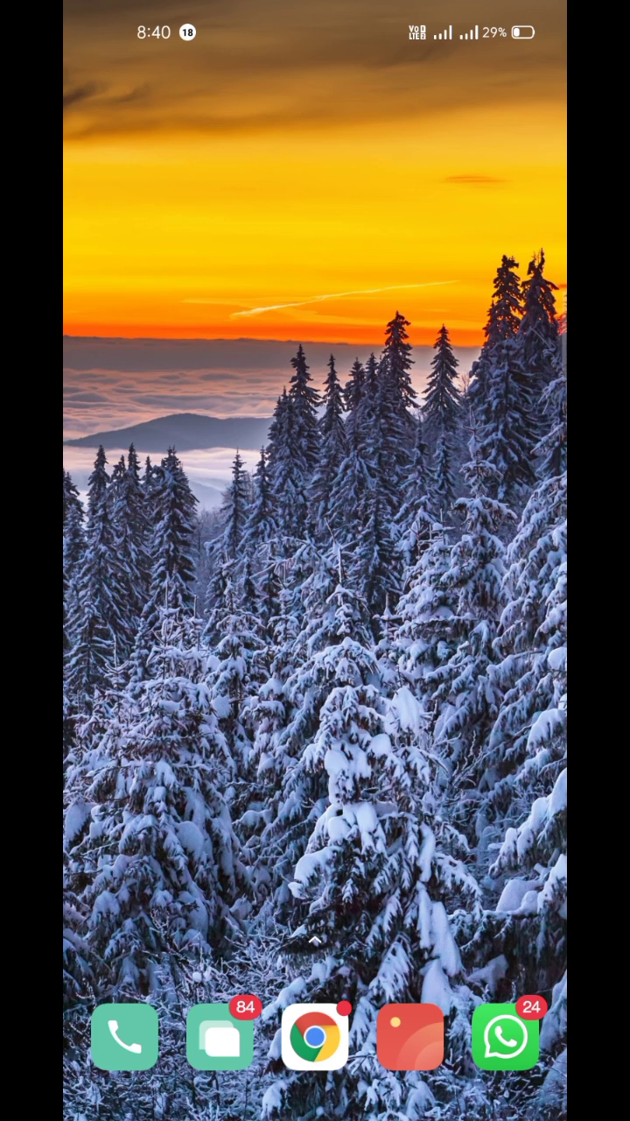
# Step: Add an empty KWGT 4x2 widget to the home screen from the widget chooser
pyautogui.click(221, 1037)
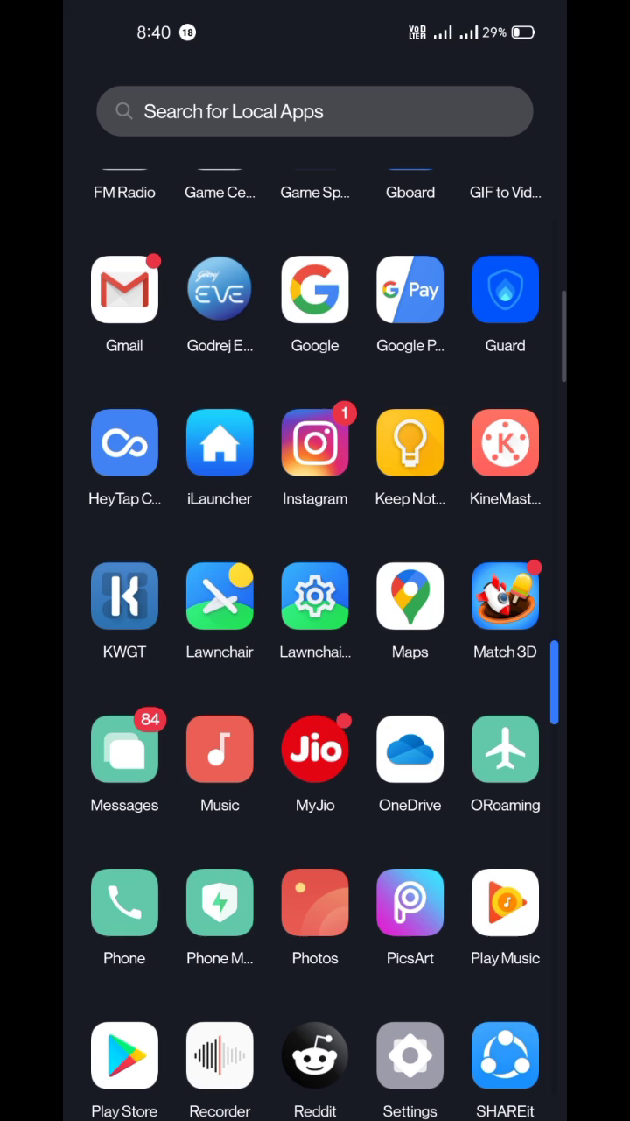
pyautogui.scroll(-3)
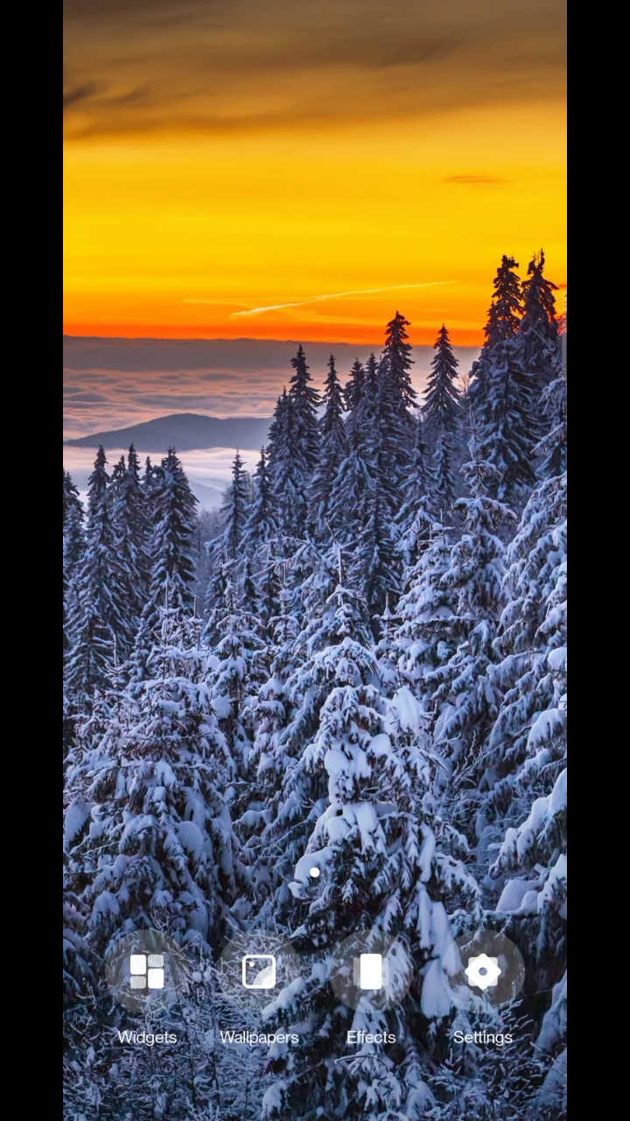
pyautogui.click(147, 971)
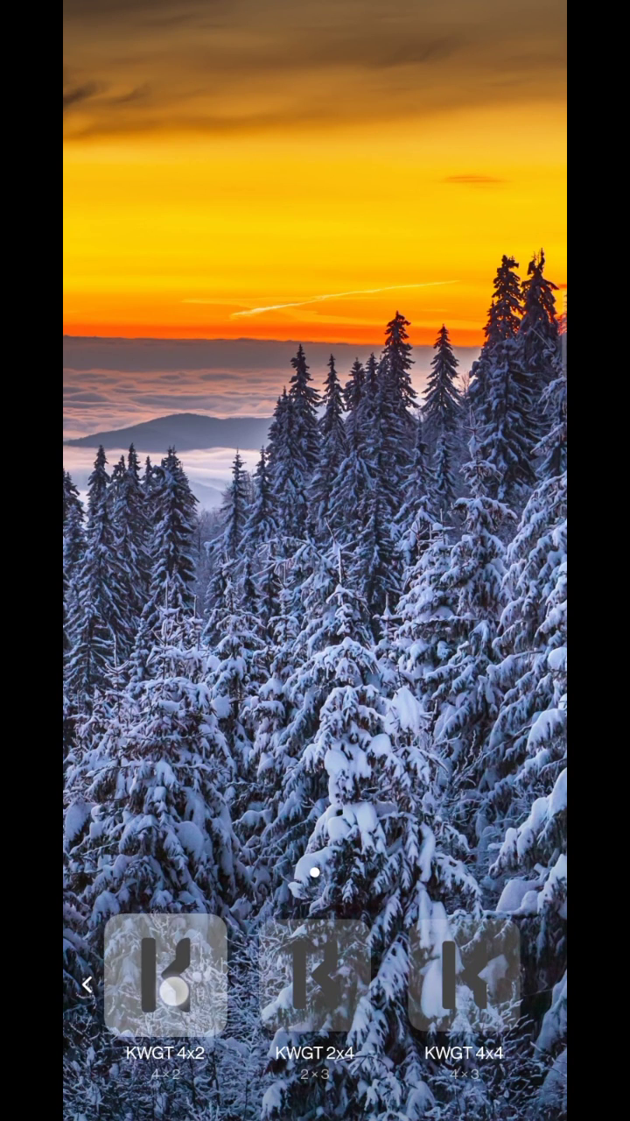
pyautogui.click(165, 994)
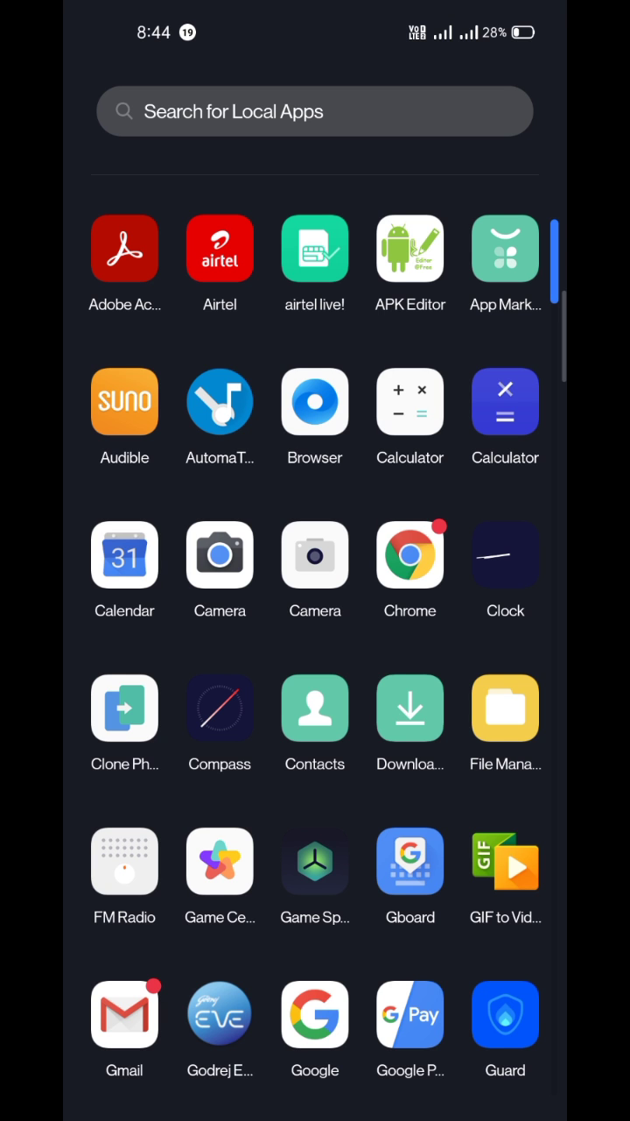
# Step: Move iOS14Google42.kwgt from phone storage into the Kustom > widgets folder
pyautogui.click(504, 709)
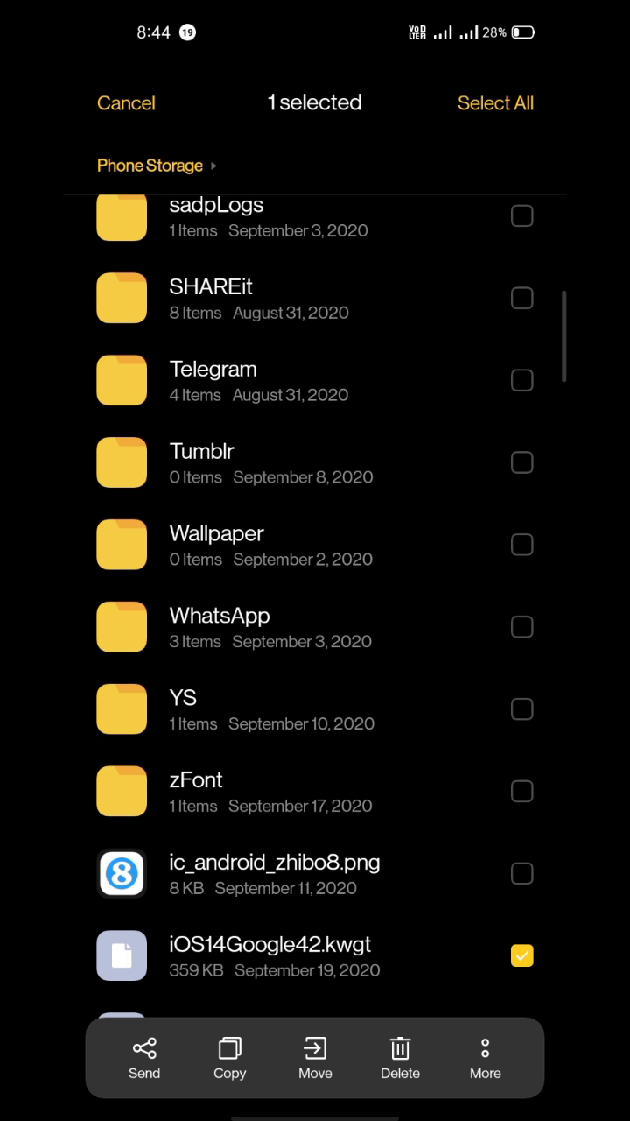
pyautogui.click(315, 1057)
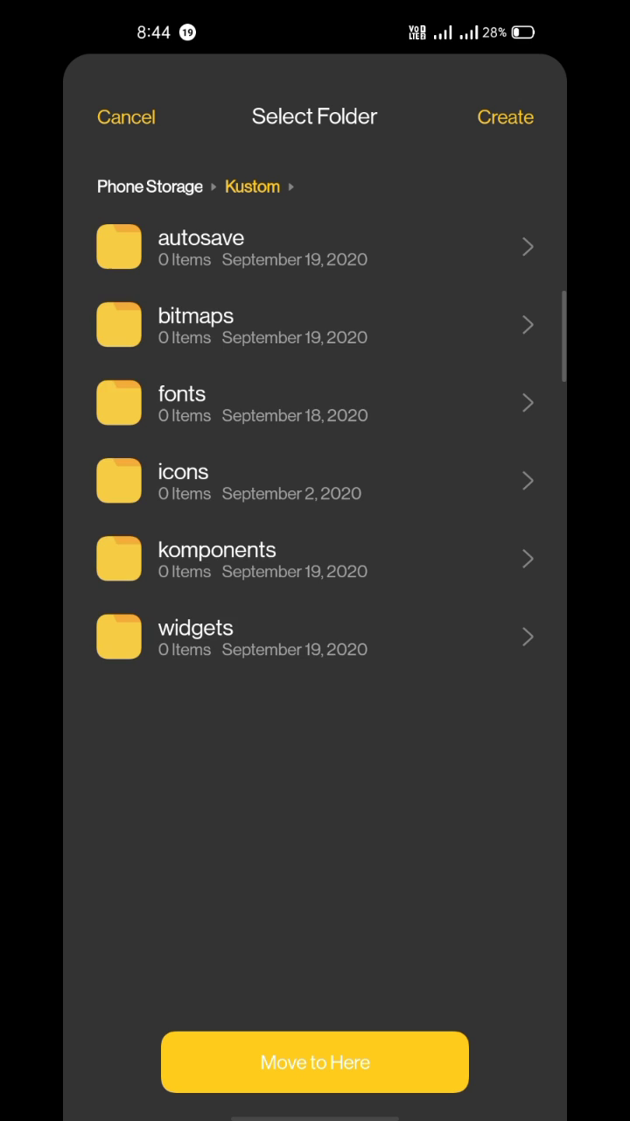
pyautogui.click(315, 1061)
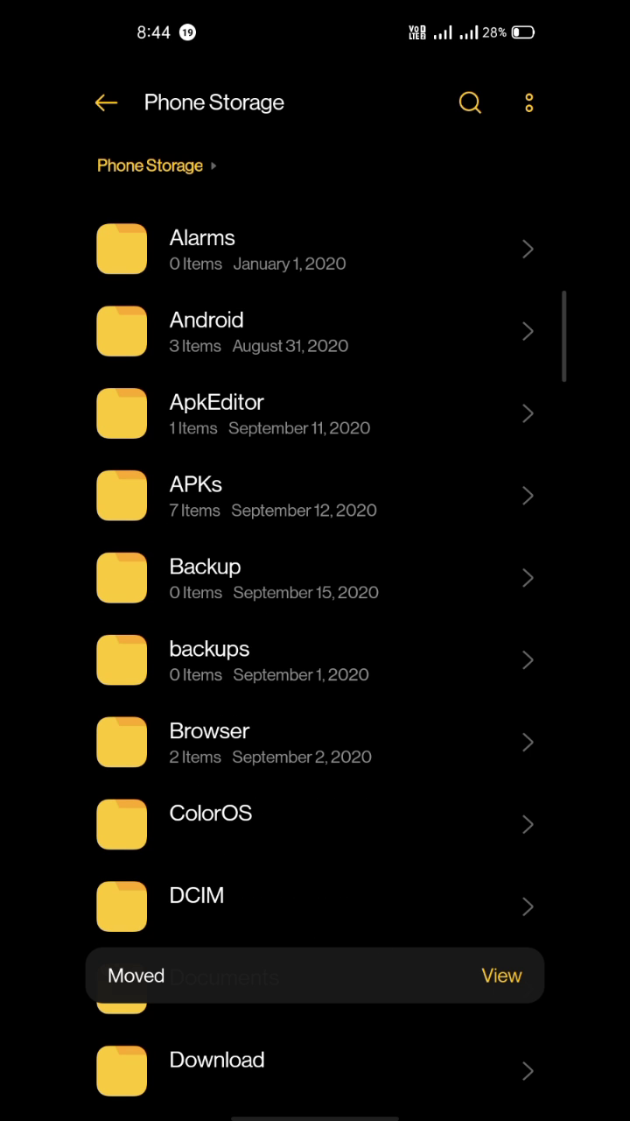
pyautogui.press('Home')
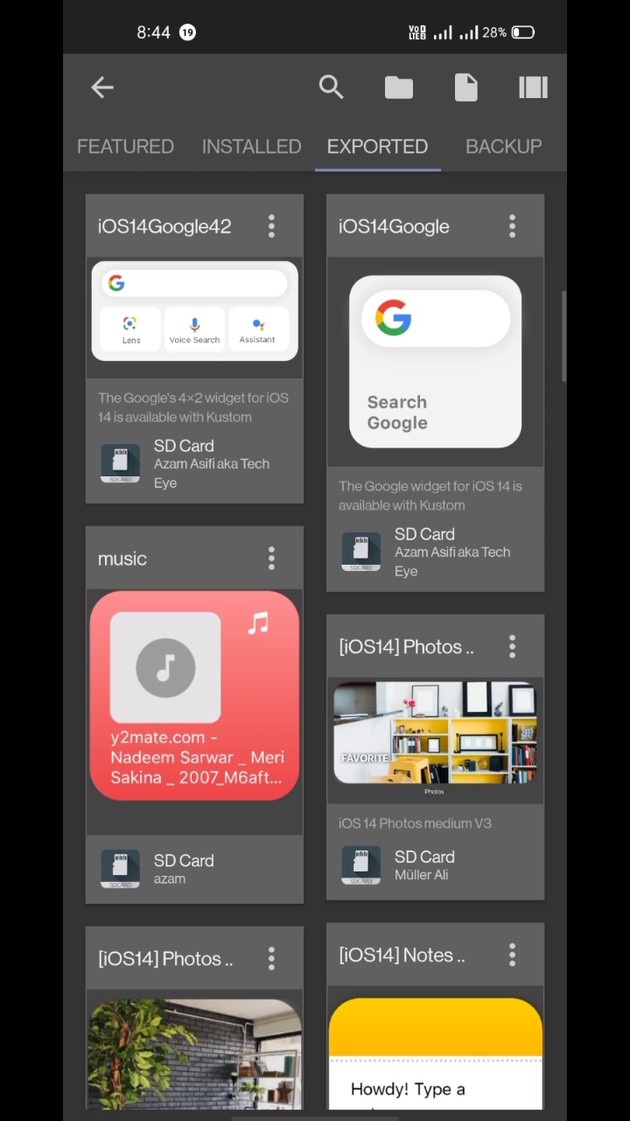
# Step: Load the iOS14Google42 preset from the Exported tab into the KWGT editor
pyautogui.click(406, 140)
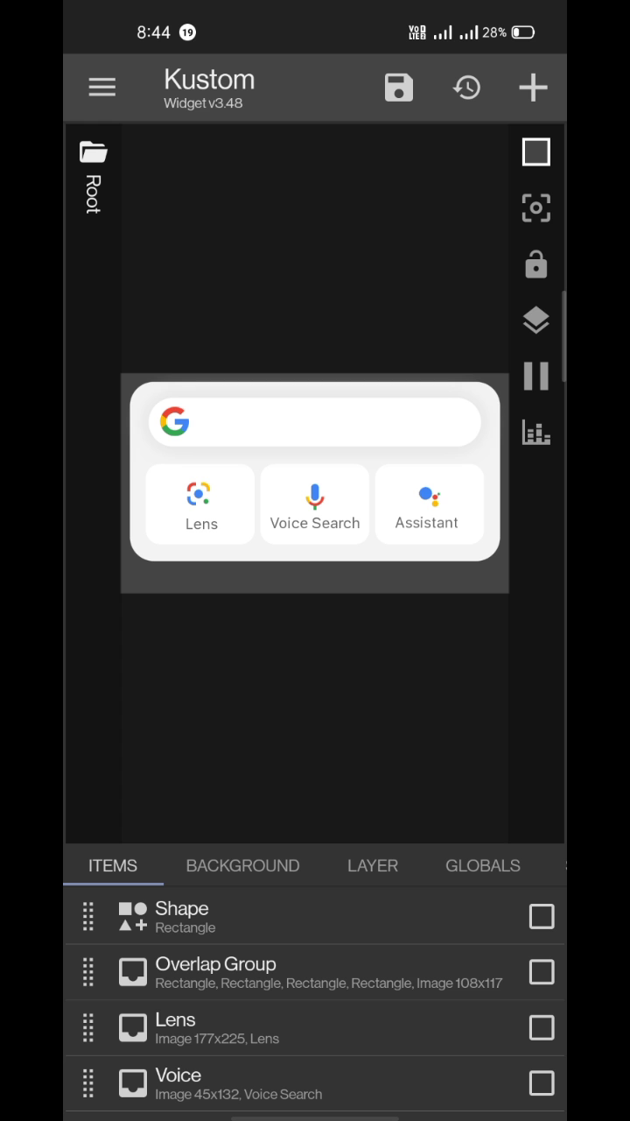
pyautogui.click(400, 87)
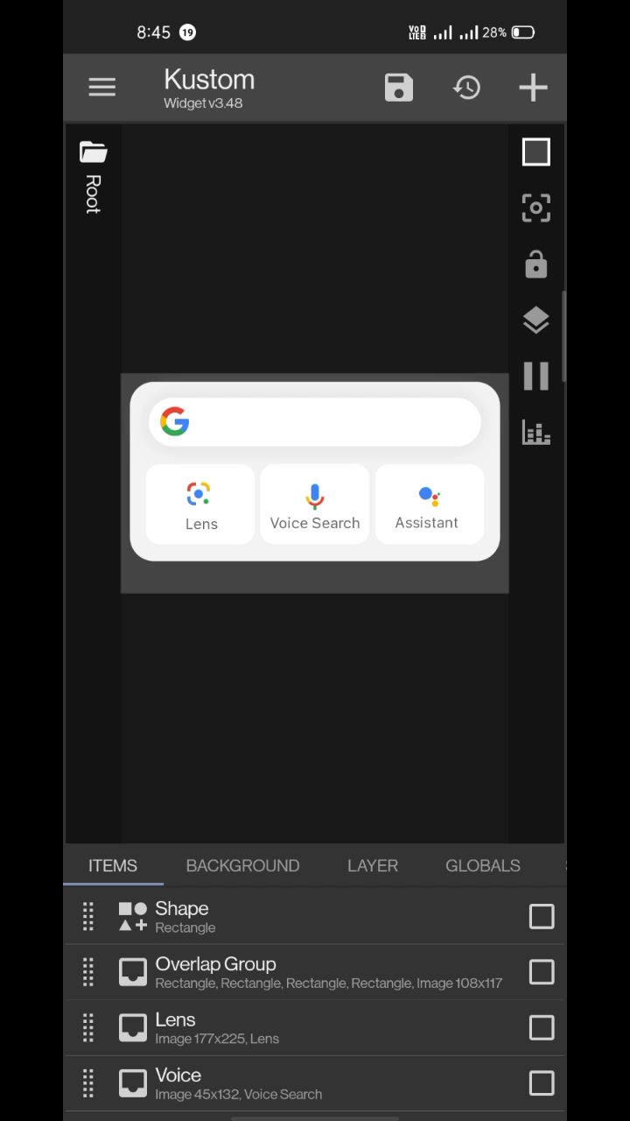
# Step: Give the background Shape a Launch App touch action for Google and save the widget
pyautogui.click(182, 907)
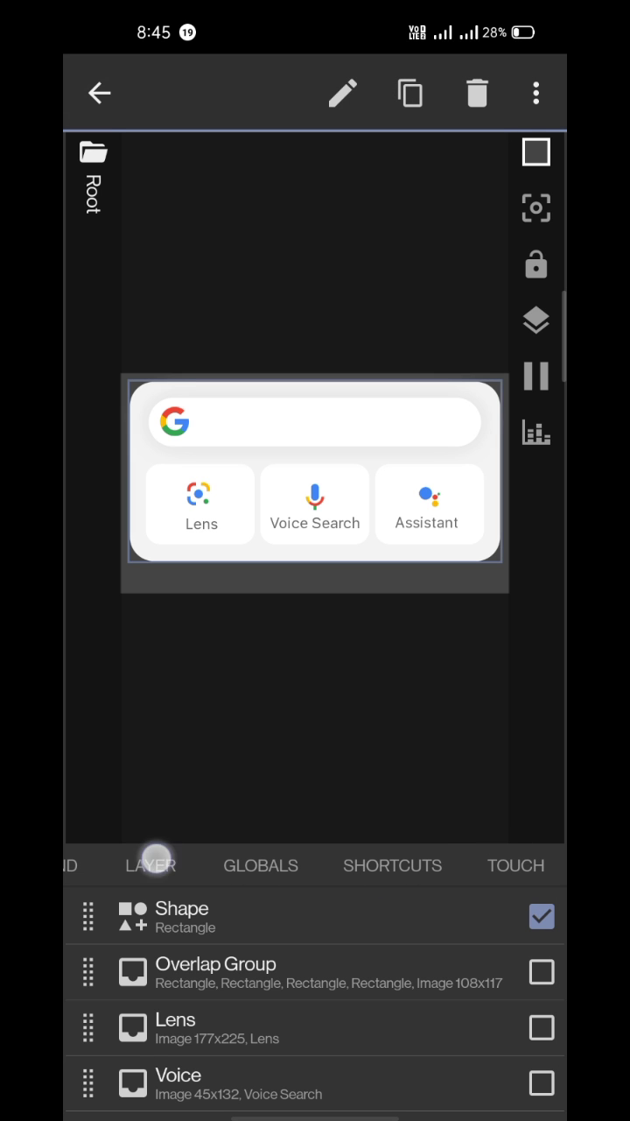
pyautogui.click(514, 865)
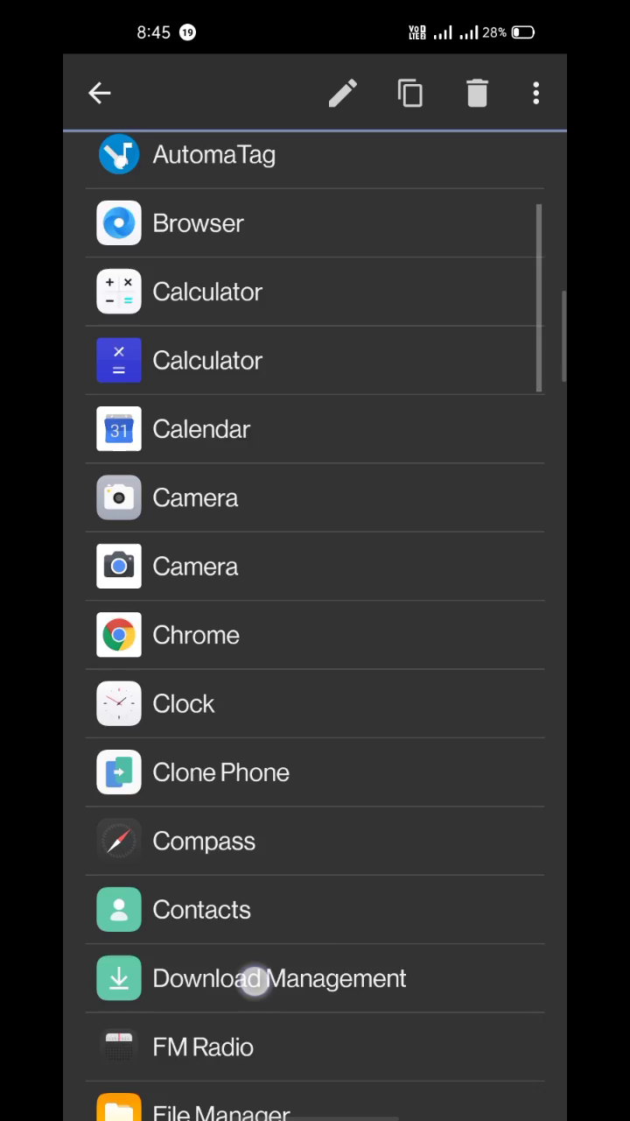
pyautogui.scroll(-3)
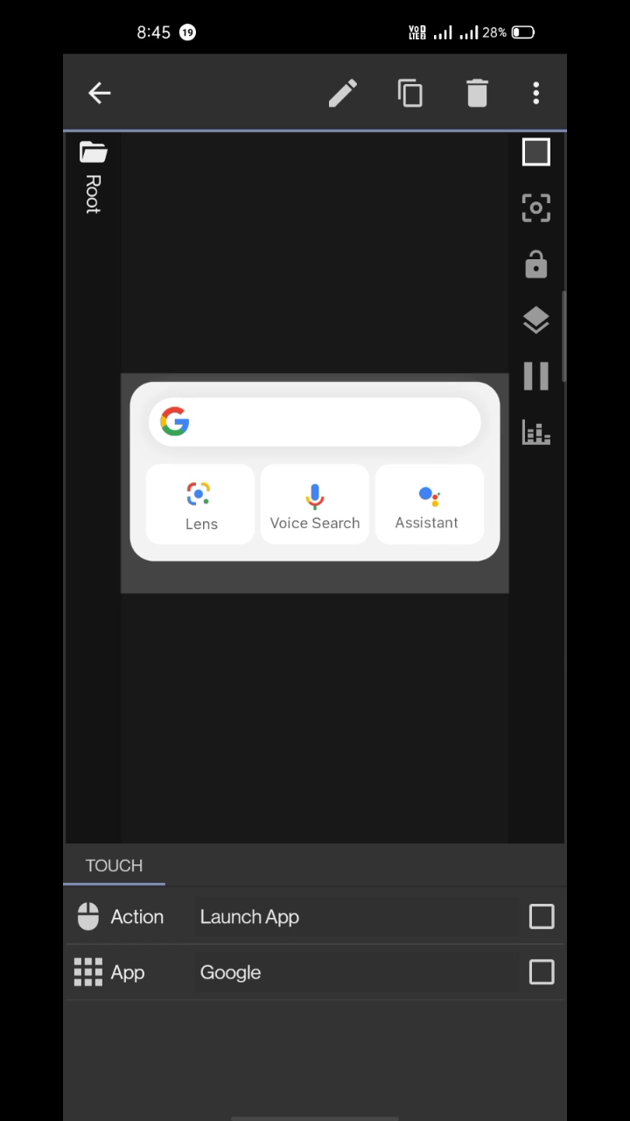
pyautogui.click(465, 87)
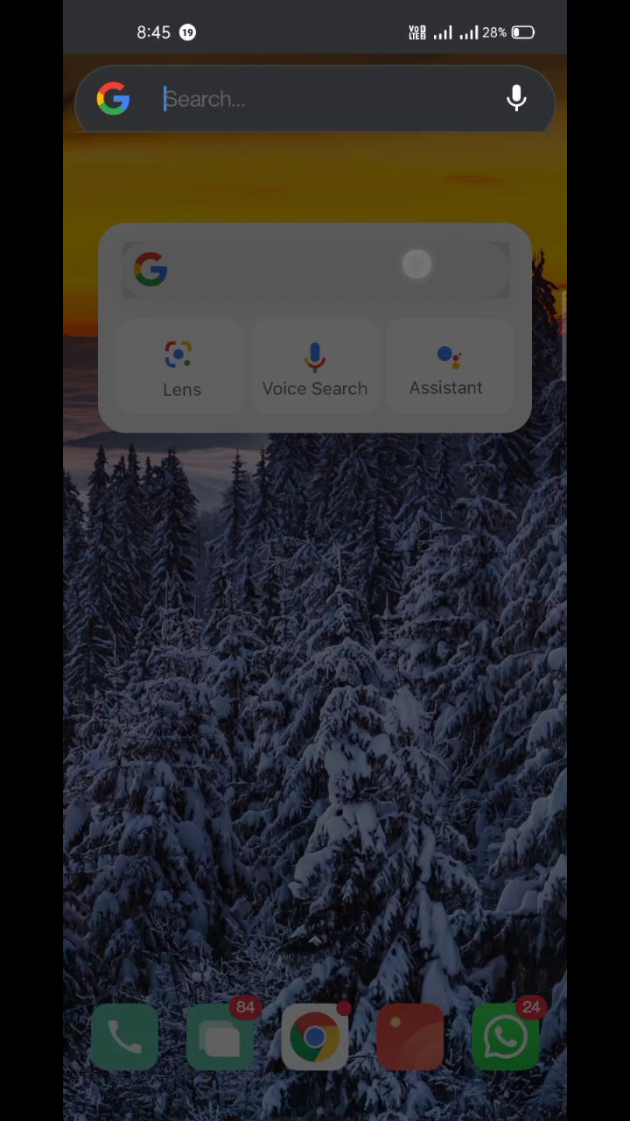
# Step: Tap the new home-screen widget so the Google search screen opens
pyautogui.click(306, 98)
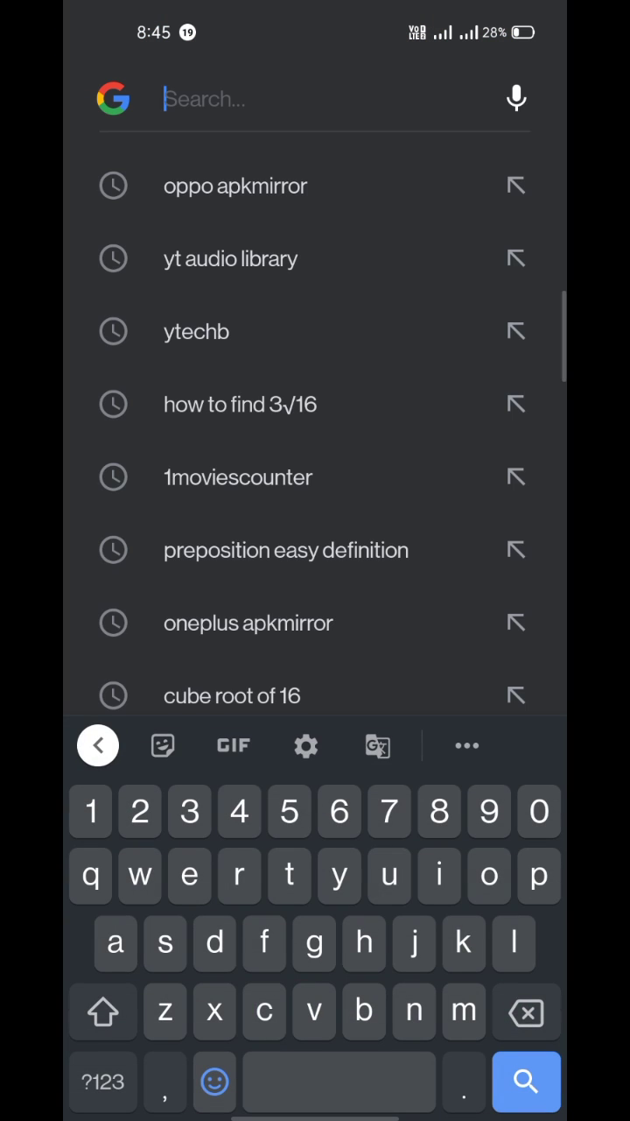